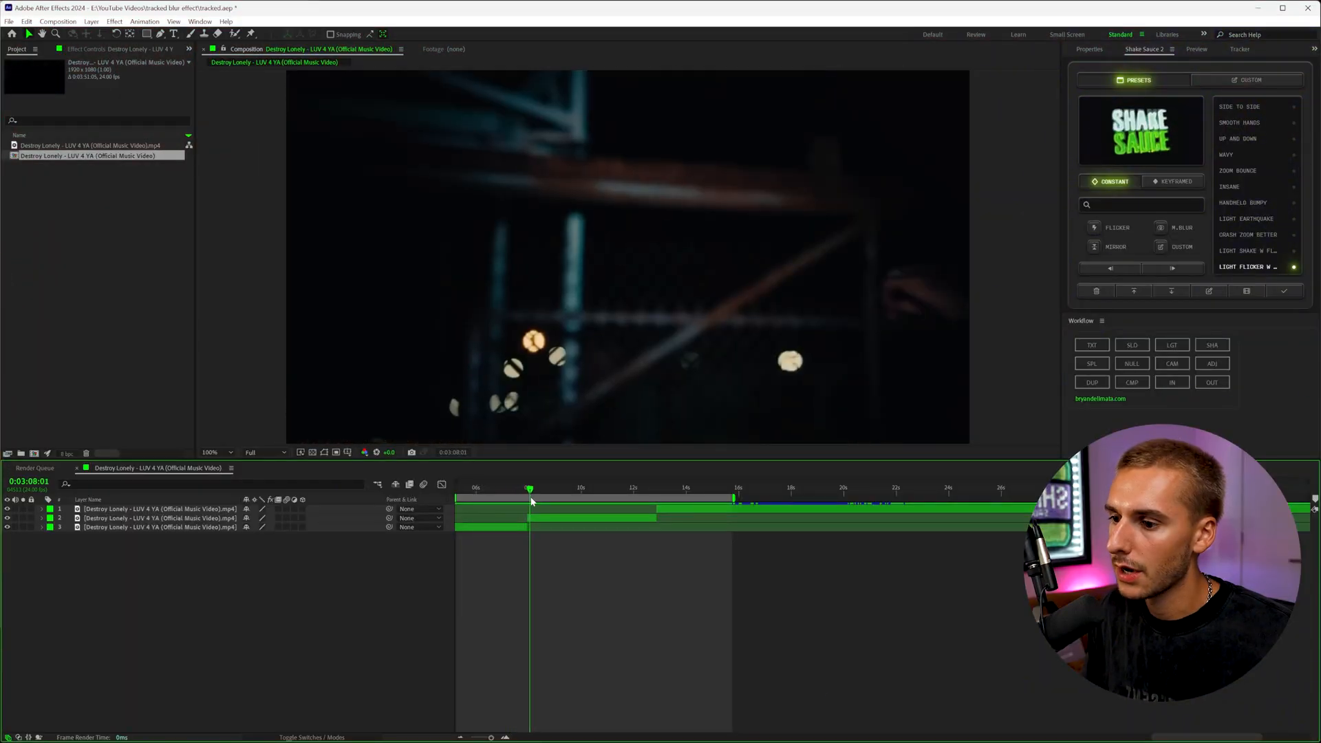
Scrub through the stacked clips to preview several moments before editing.
{"action": "left_click", "coordinate": [564, 487]}
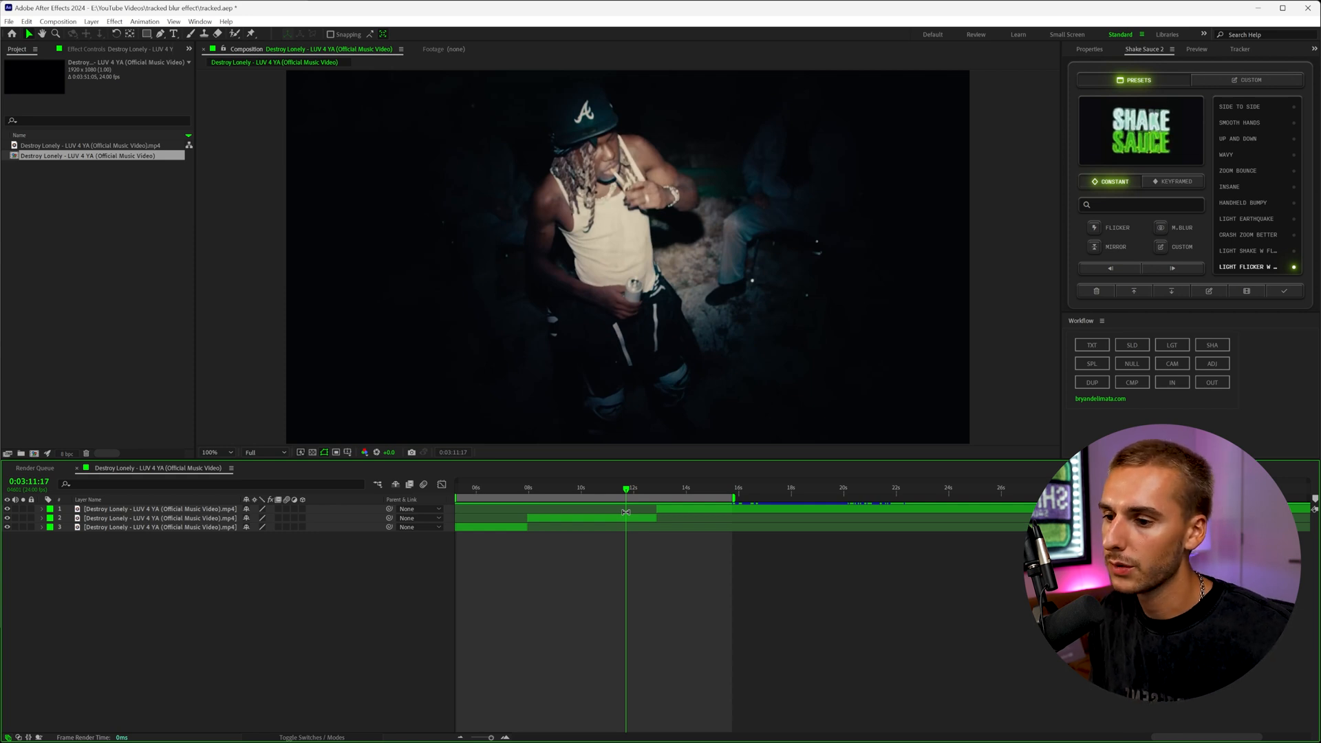
{"action": "left_click", "coordinate": [533, 488]}
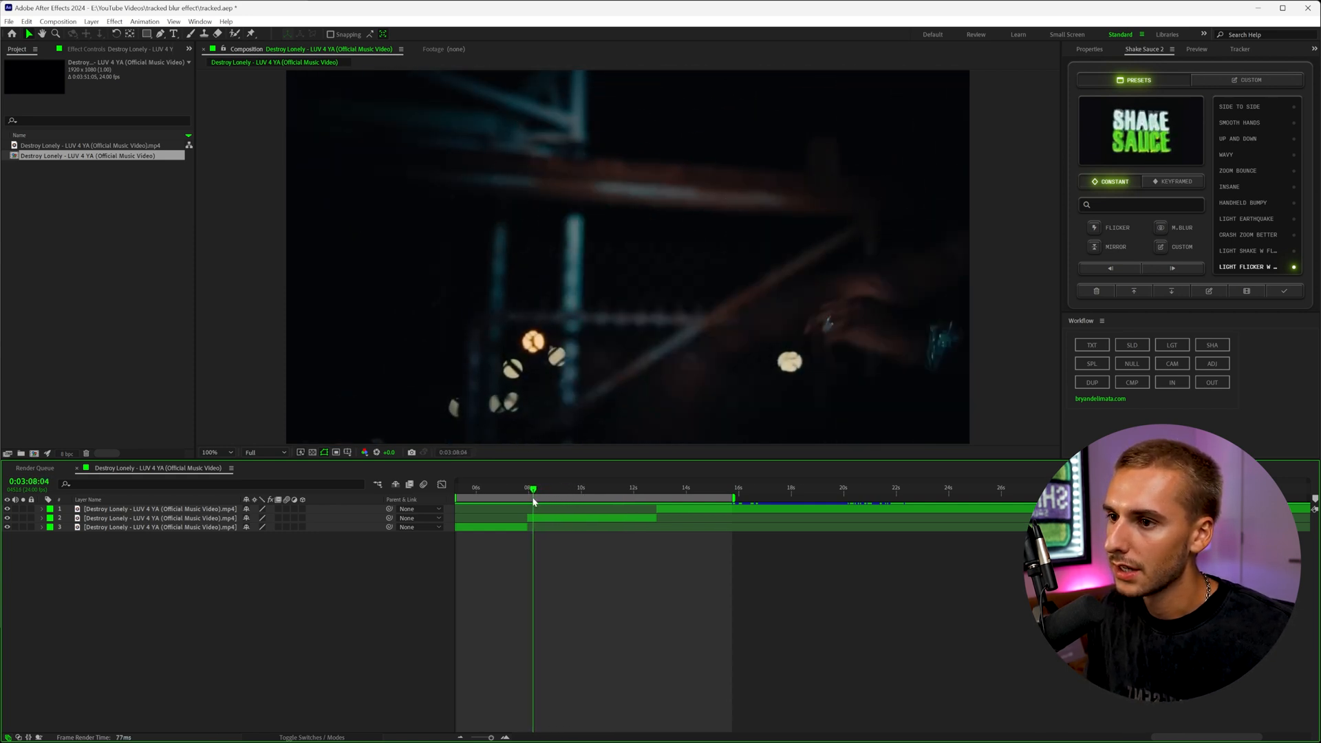
{"action": "left_click", "coordinate": [572, 488]}
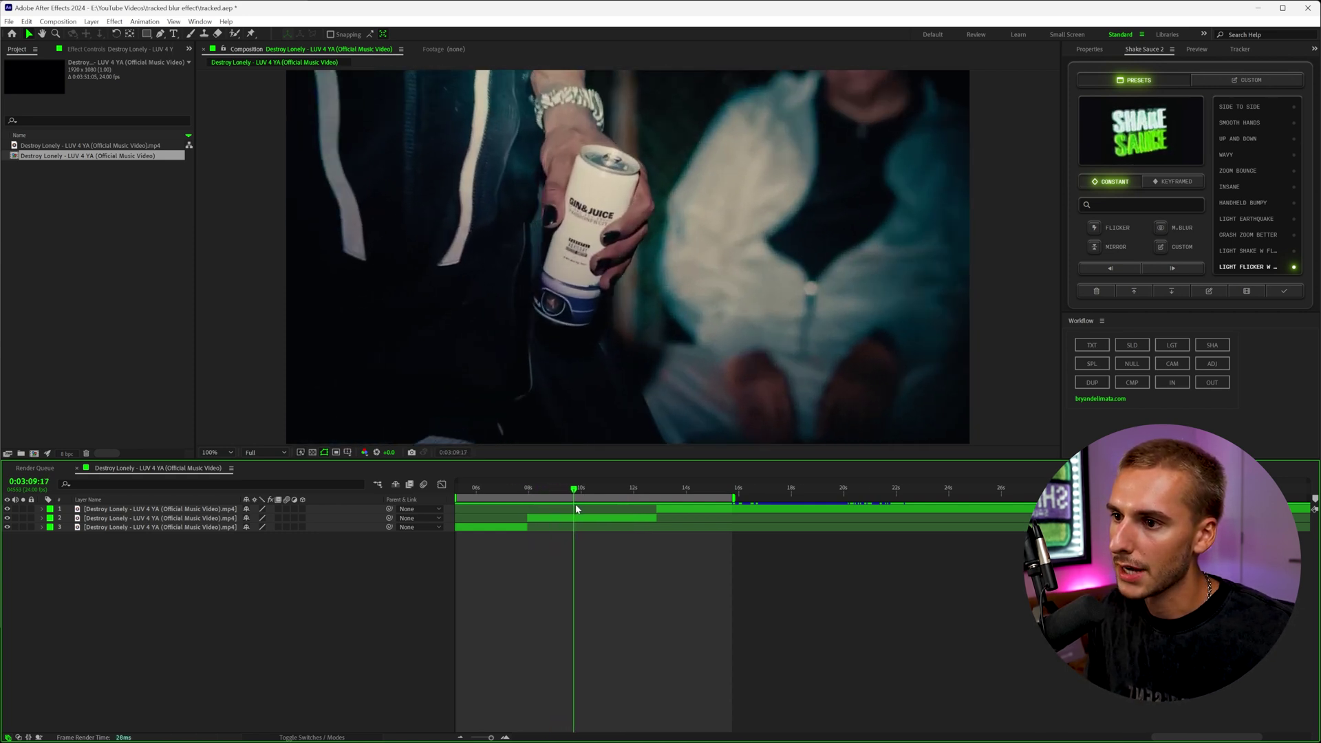
{"action": "left_click", "coordinate": [636, 487]}
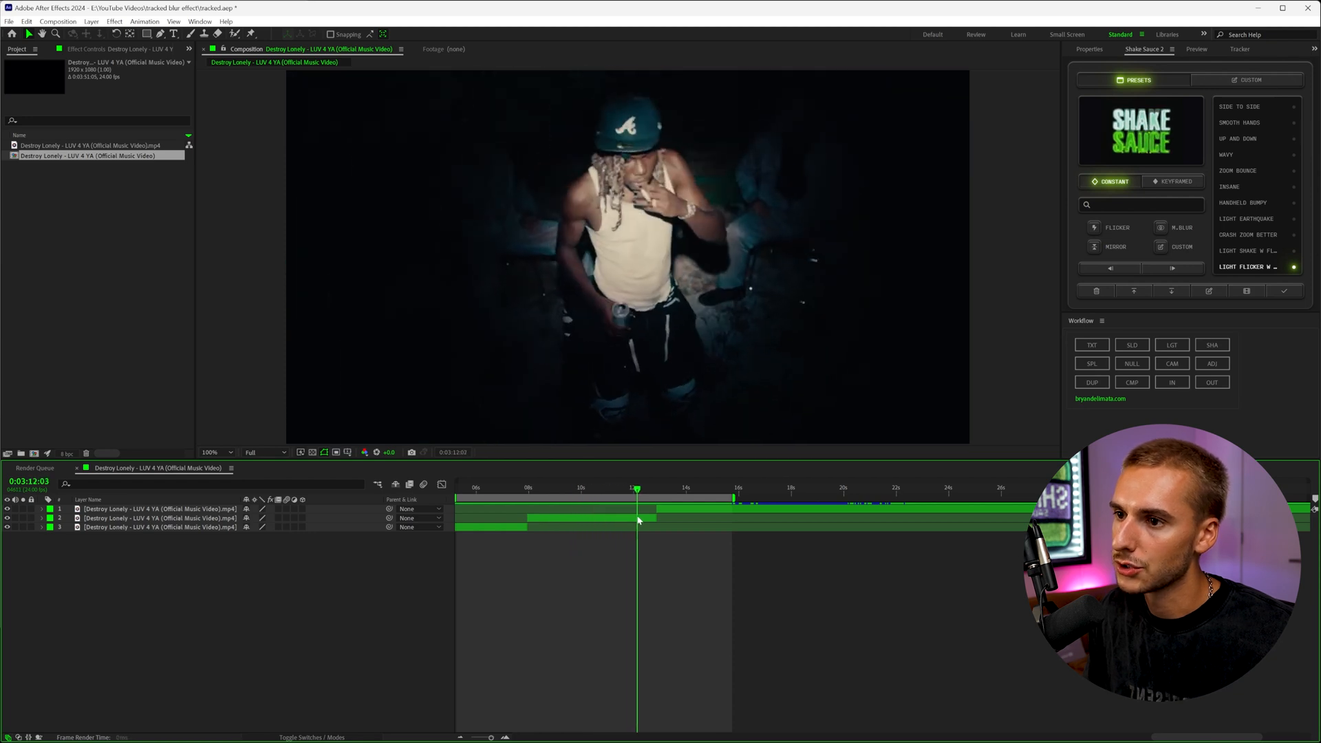
Precompose the second clip and load the PreComp into the Surveillance tool's footage slot.
{"action": "left_click", "coordinate": [1131, 381]}
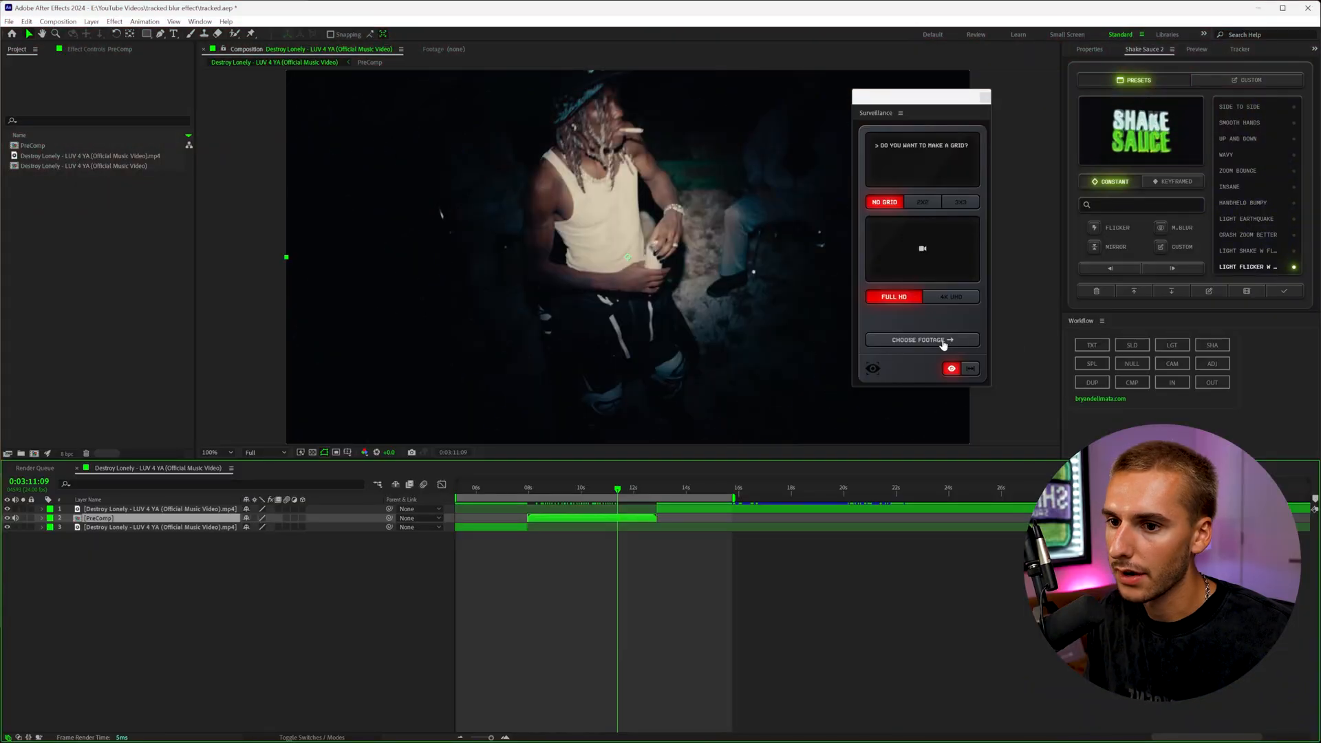
{"action": "left_click", "coordinate": [922, 340]}
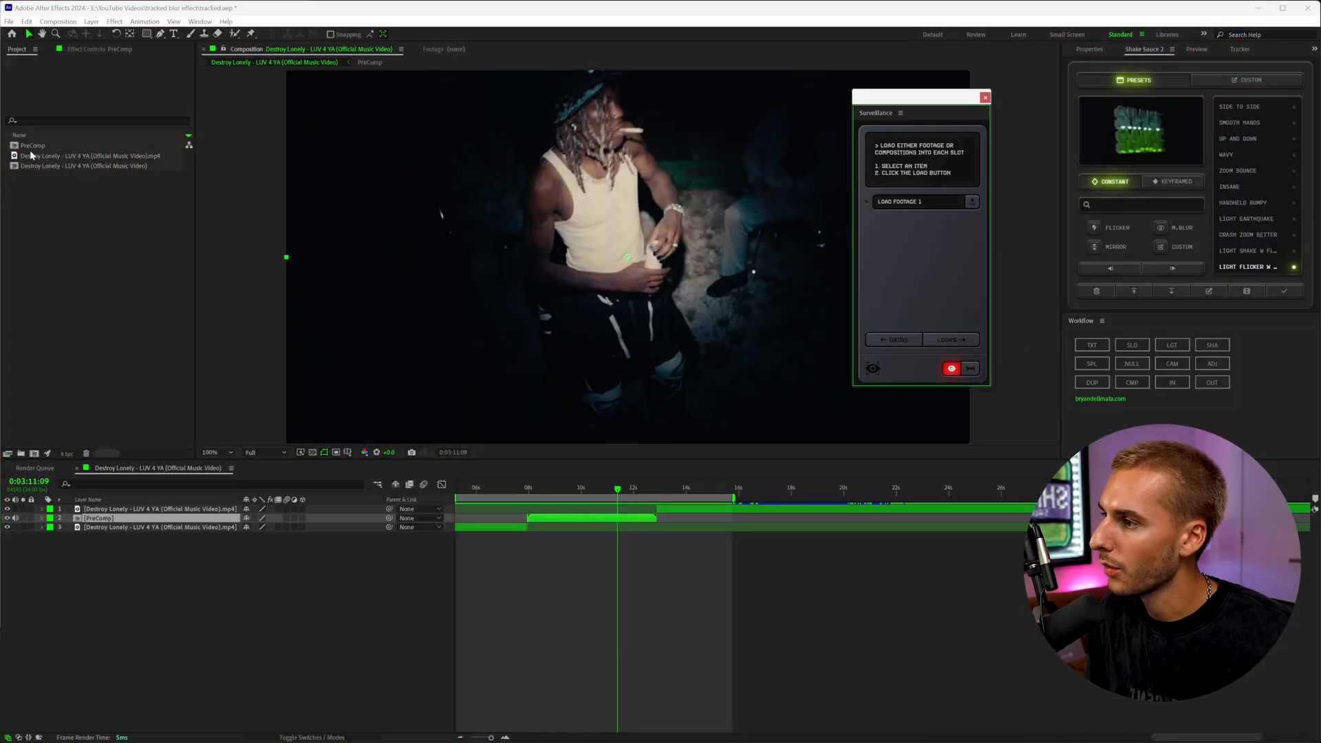
{"action": "left_click", "coordinate": [32, 145]}
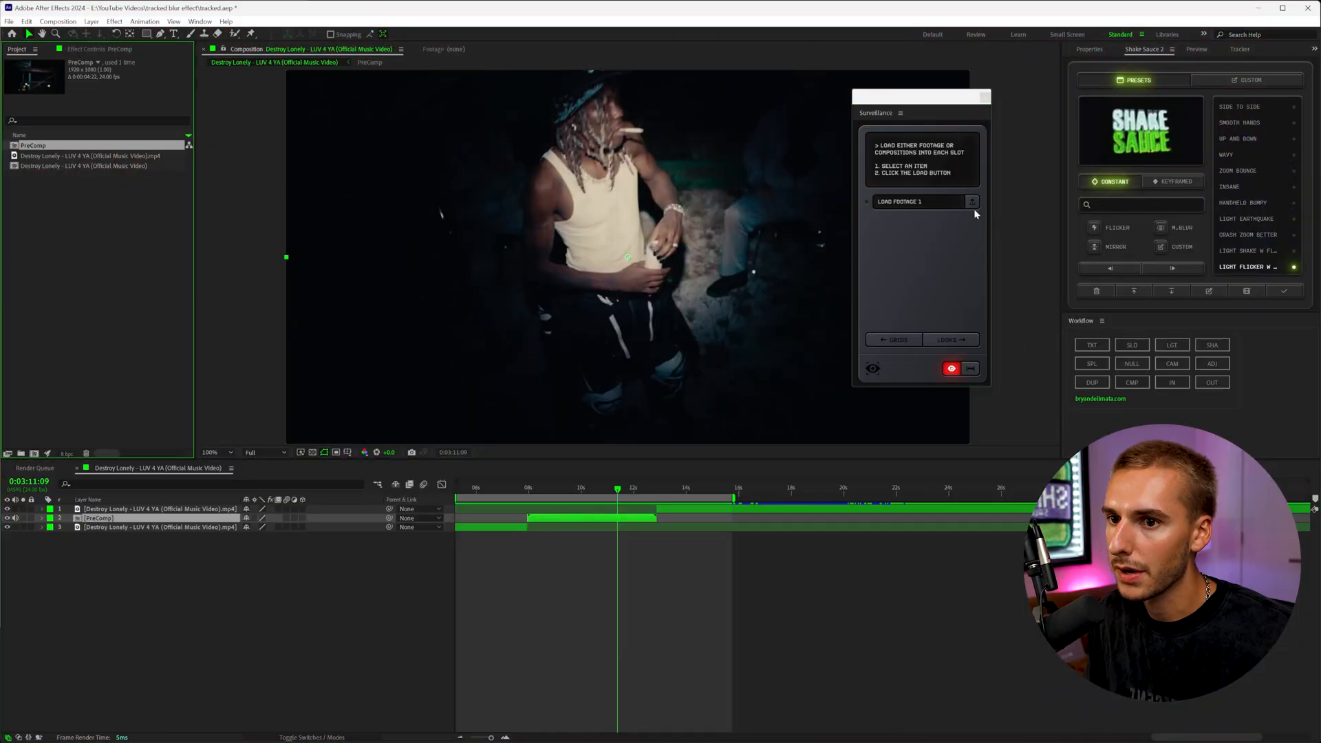
{"action": "left_click", "coordinate": [900, 201]}
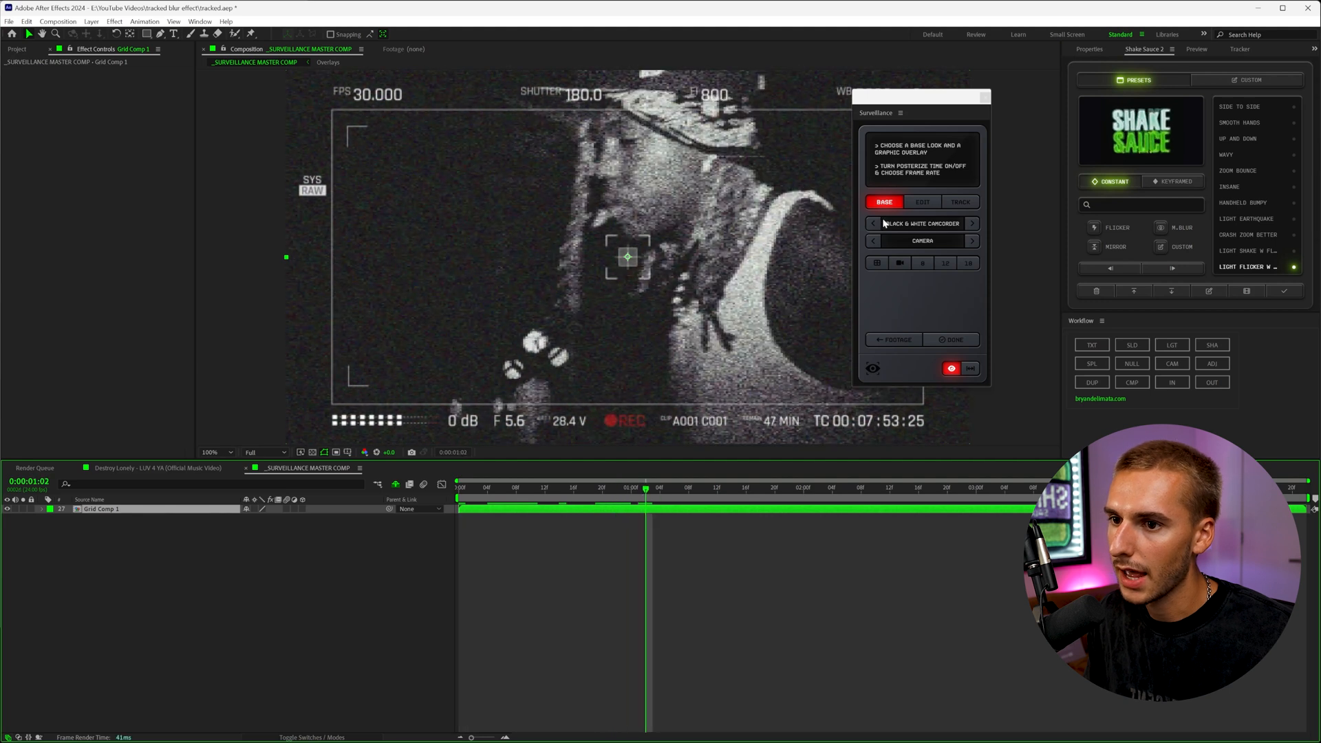
Remove the camera overlay and cycle the base look to CRT Warped Color.
{"action": "left_click", "coordinate": [973, 240]}
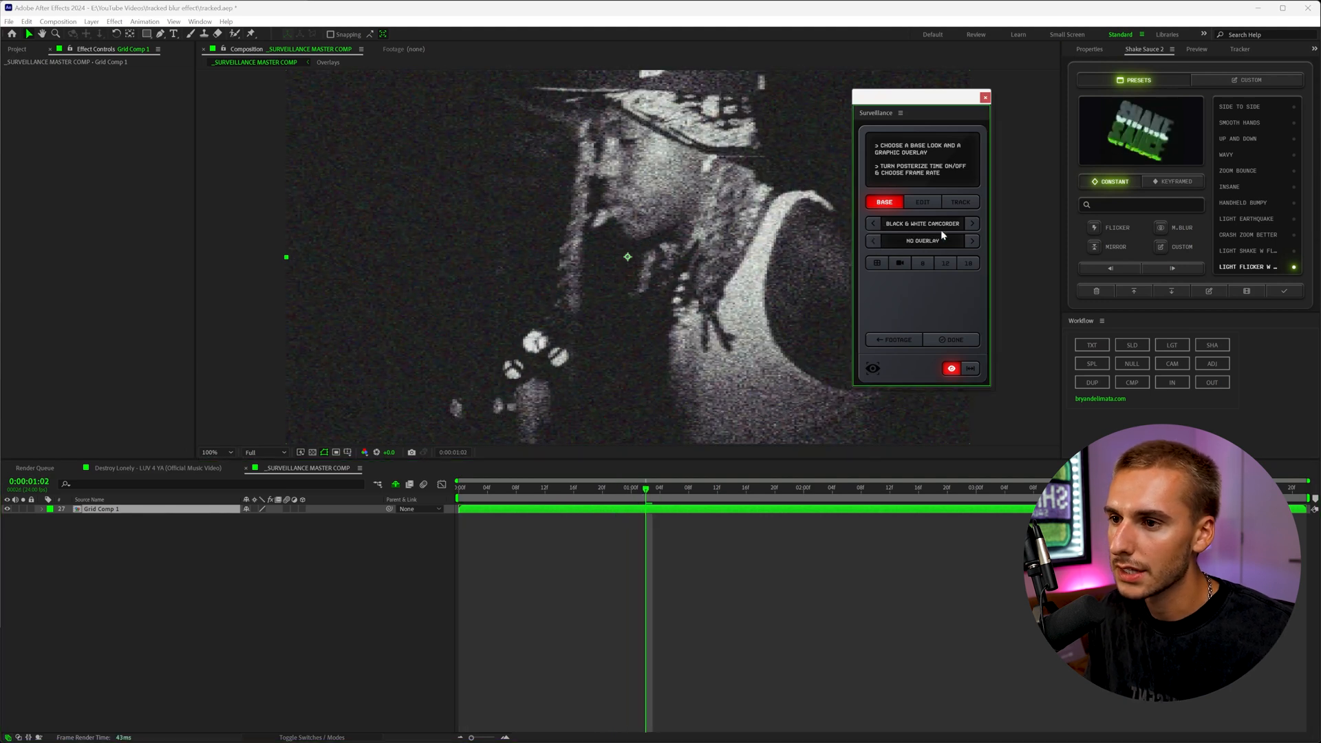
{"action": "left_click", "coordinate": [973, 223]}
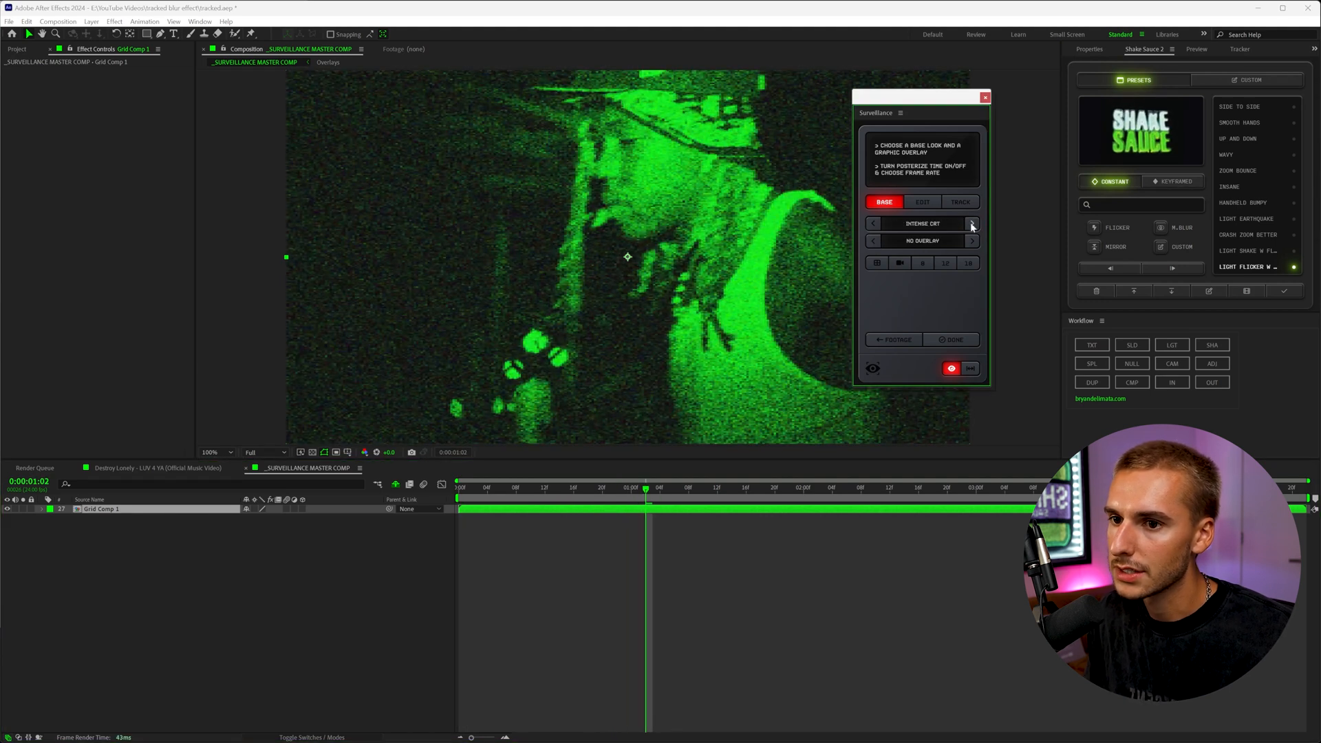
{"action": "left_click", "coordinate": [973, 223]}
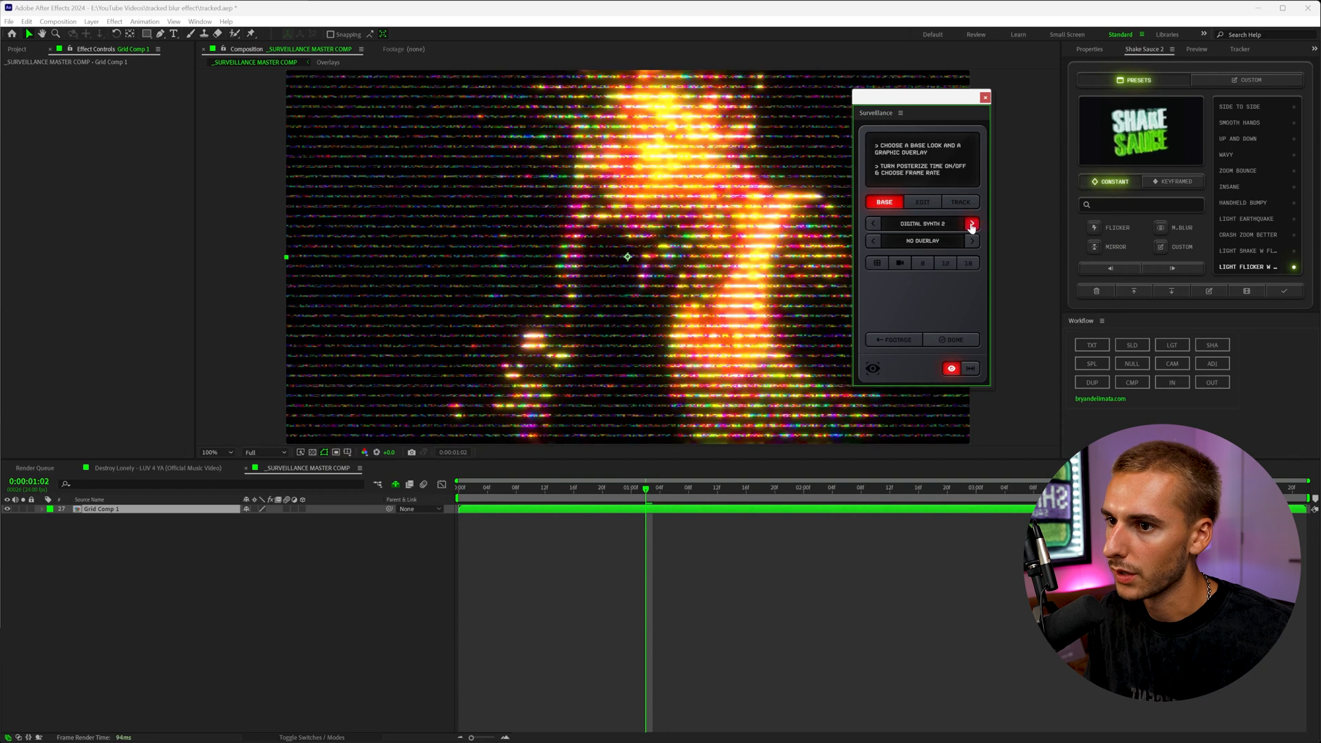
{"action": "left_click", "coordinate": [973, 223]}
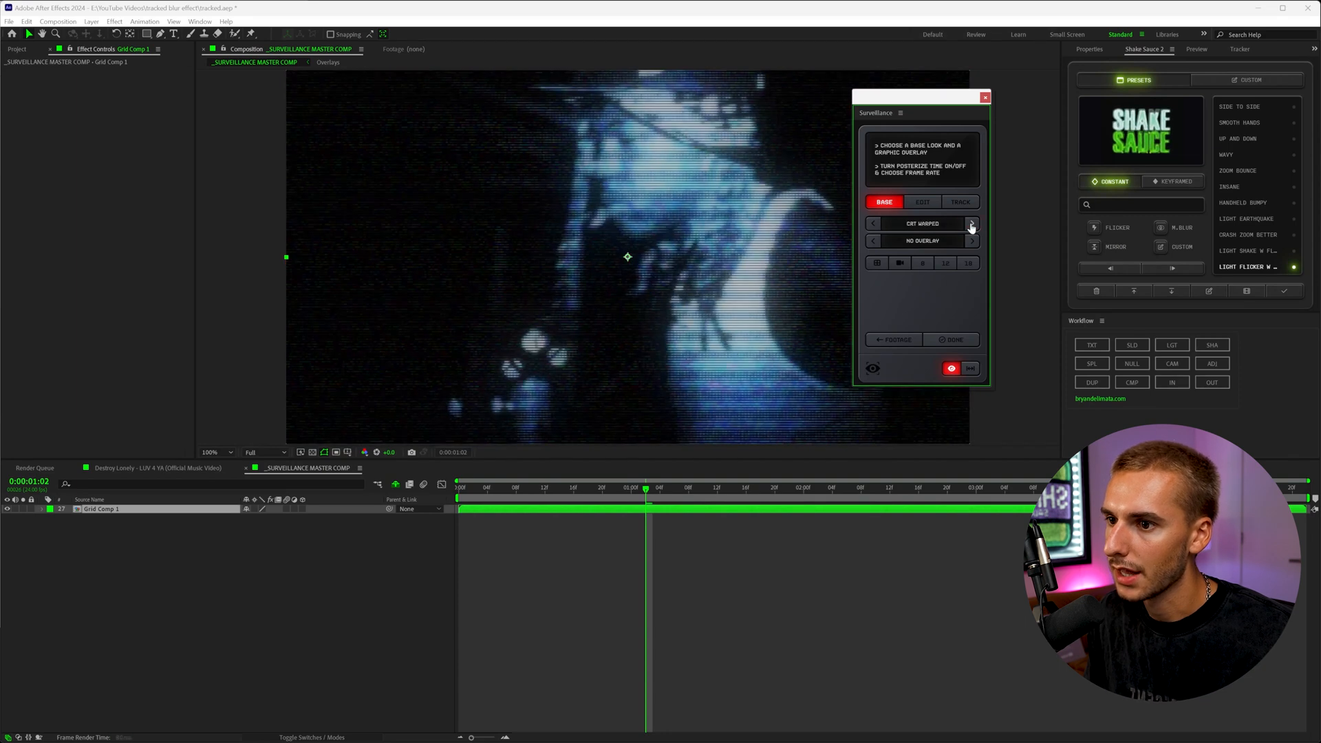
{"action": "left_click", "coordinate": [973, 223]}
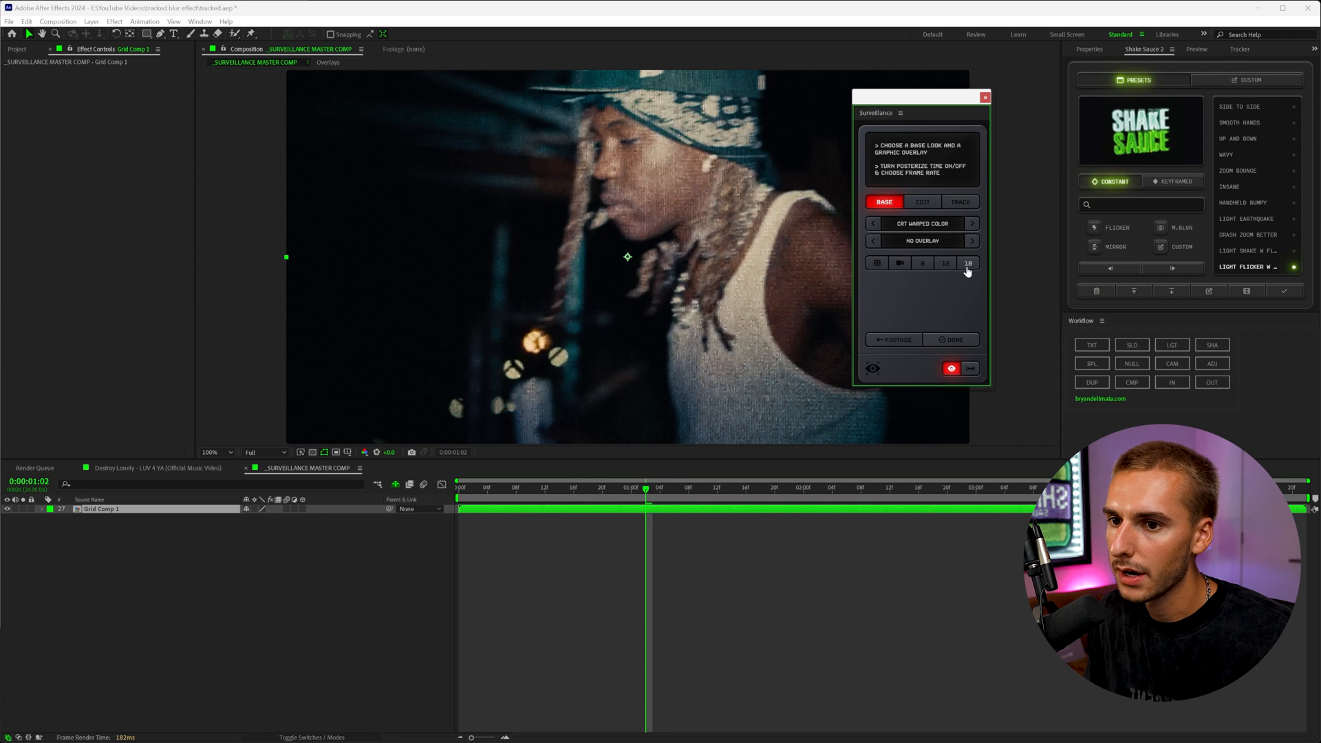
Posterize time to 18 frames per second and bring up the fine-tuning sliders.
{"action": "left_click", "coordinate": [900, 263]}
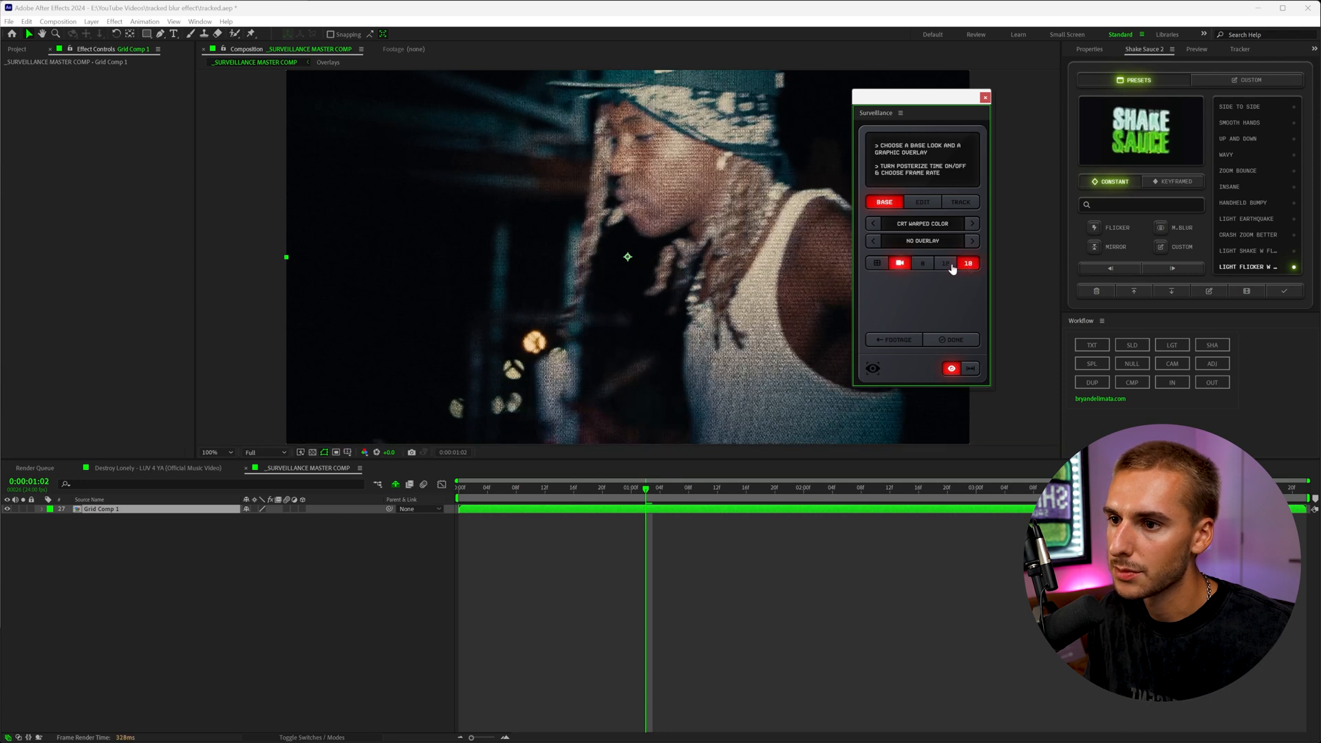
{"action": "left_click", "coordinate": [922, 201]}
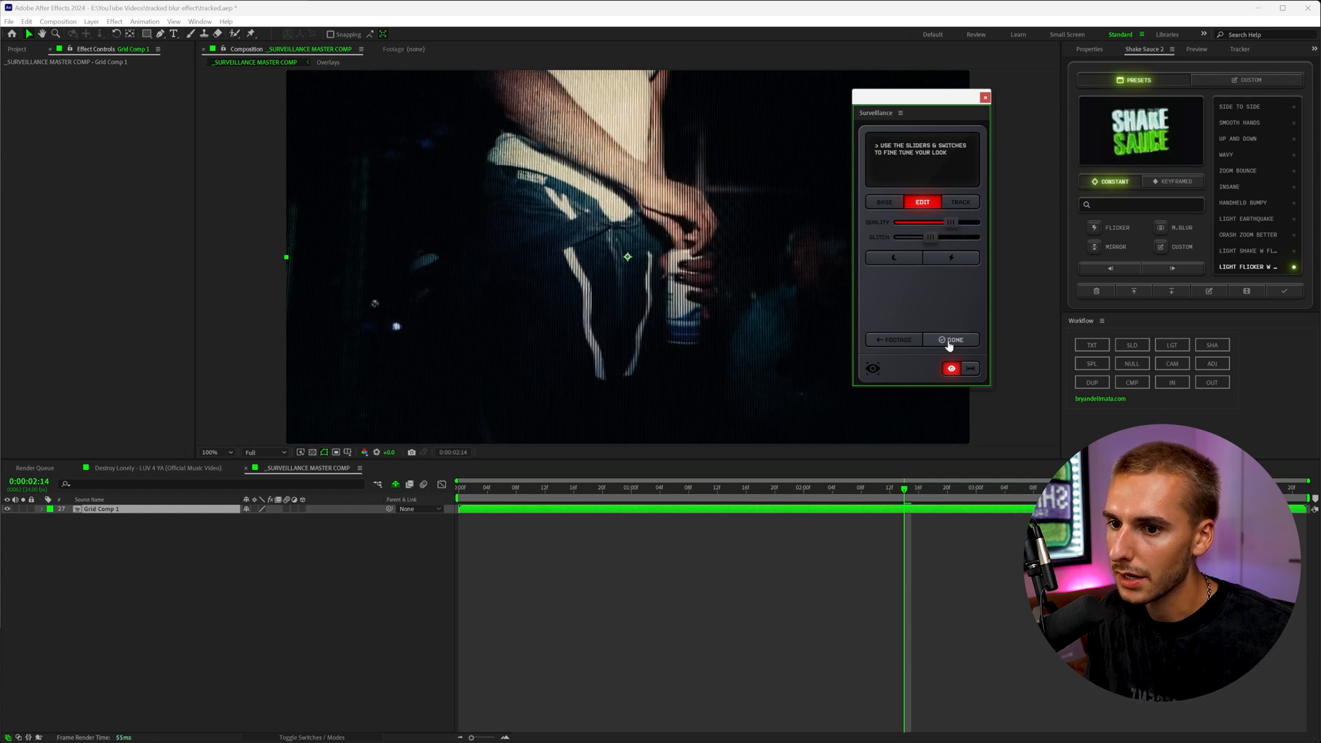
Finish the surveillance setup as a final composition named CRT.
{"action": "left_click", "coordinate": [952, 340]}
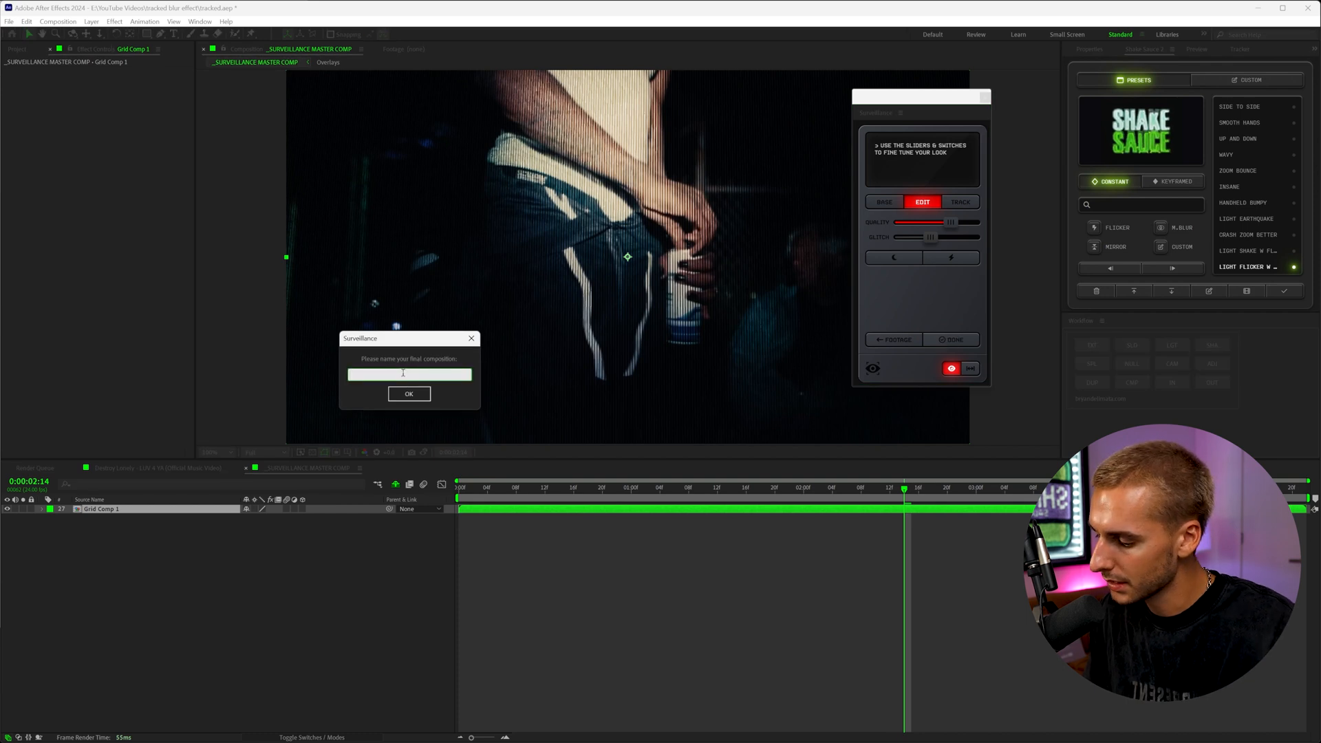
{"action": "left_click", "coordinate": [409, 393]}
{"action": "type", "text": "tv"}
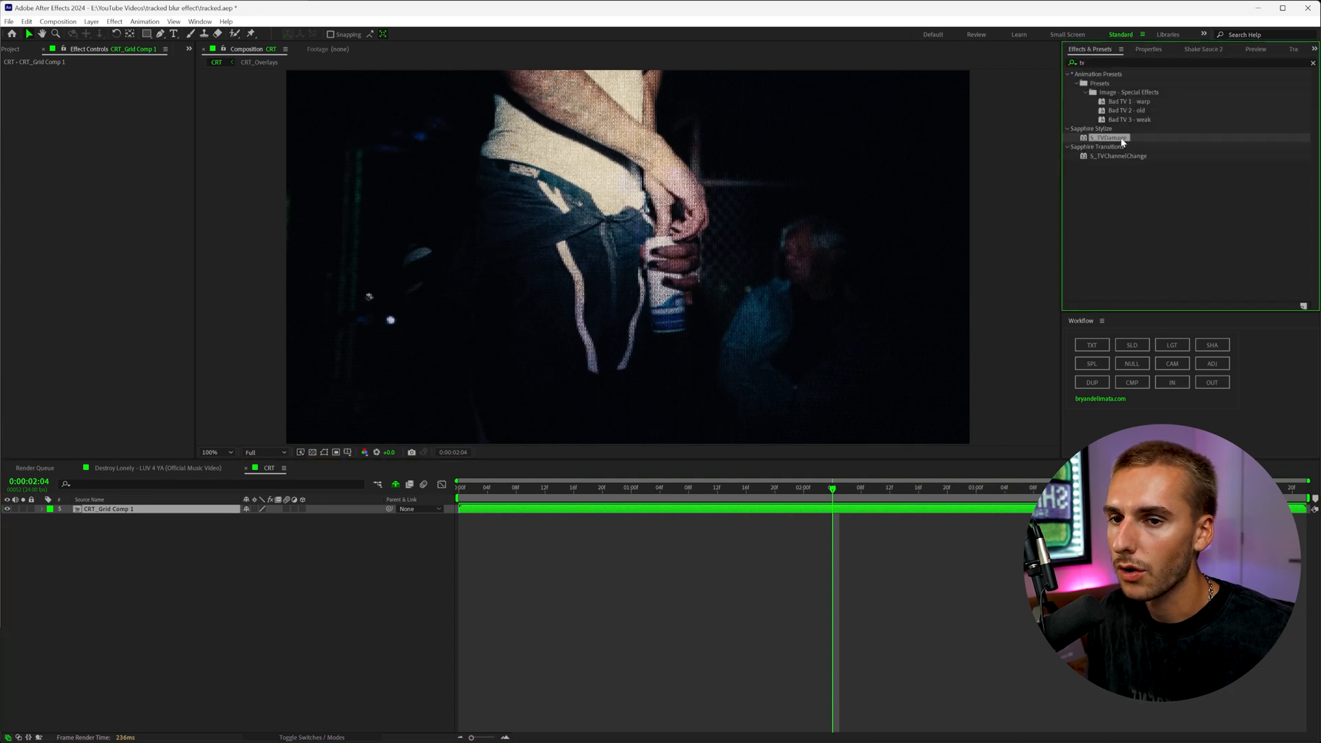
Apply S_TVDamage to the CRT clip and raise its Fast Forward Amount for tracking lines.
{"action": "double_click", "coordinate": [1112, 138]}
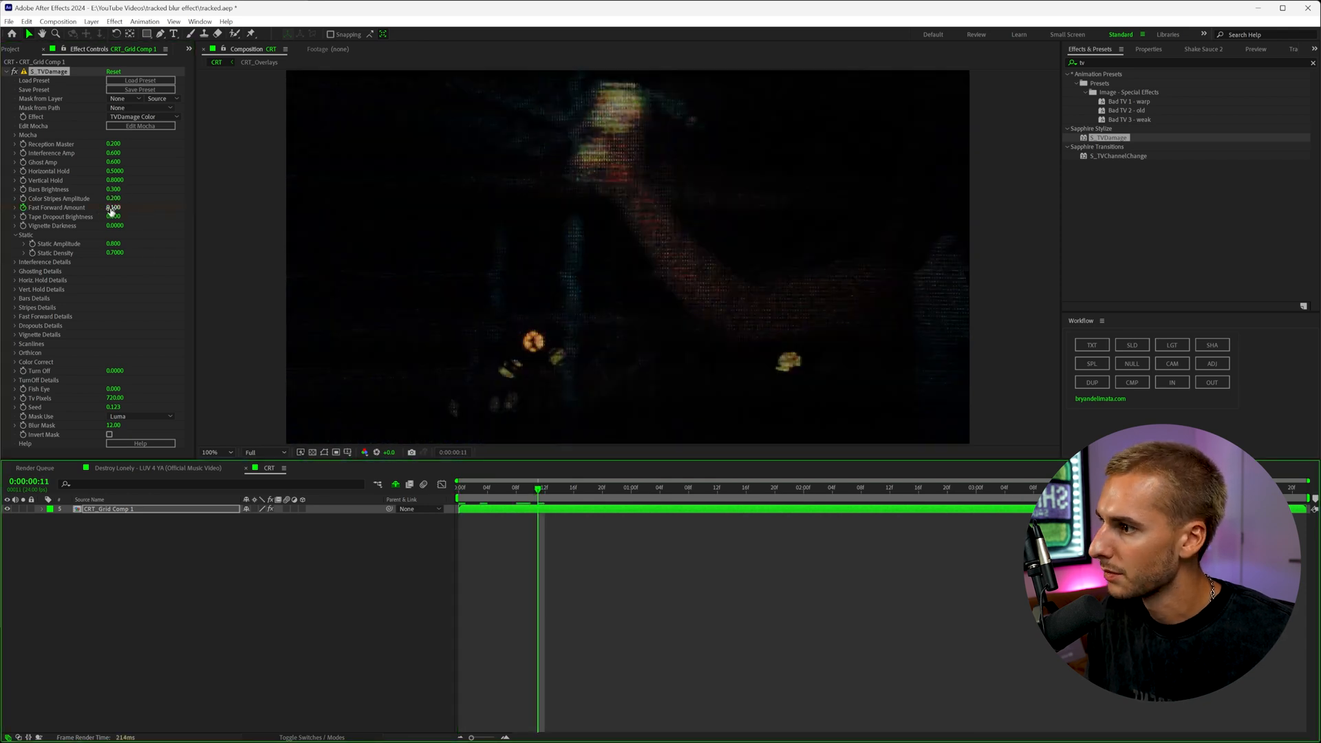
{"action": "left_click_drag", "start_coordinate": [113, 208], "coordinate": [163, 208]}
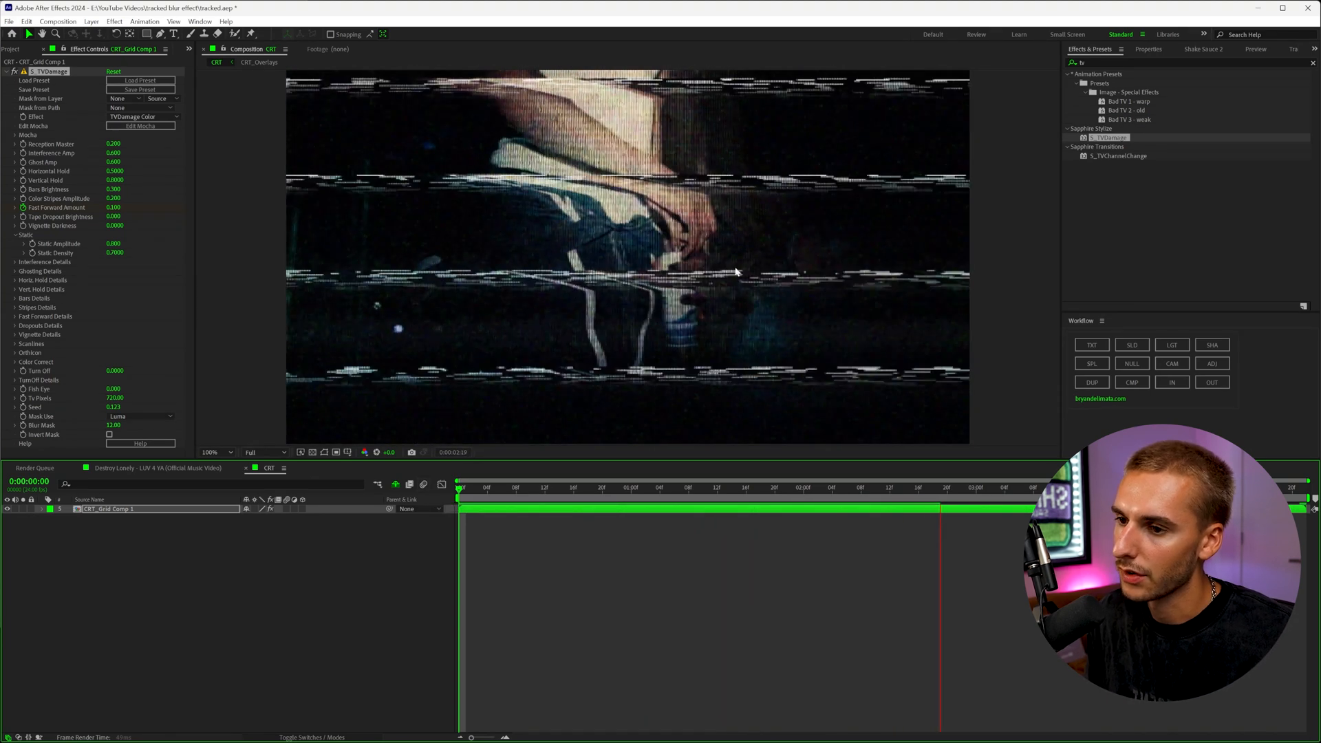
Keyframe the Fast Forward Amount at the start and two later times across the clip.
{"action": "left_click", "coordinate": [463, 487]}
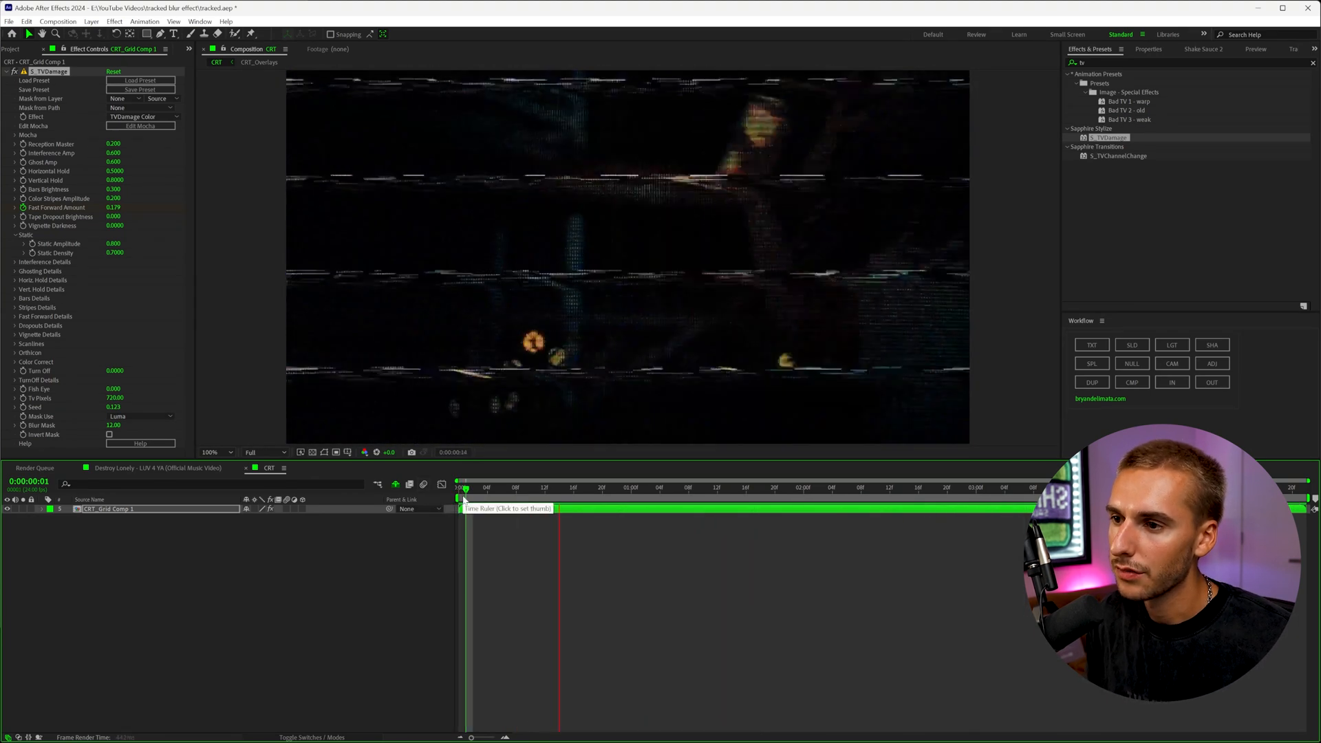
{"action": "left_click", "coordinate": [783, 487]}
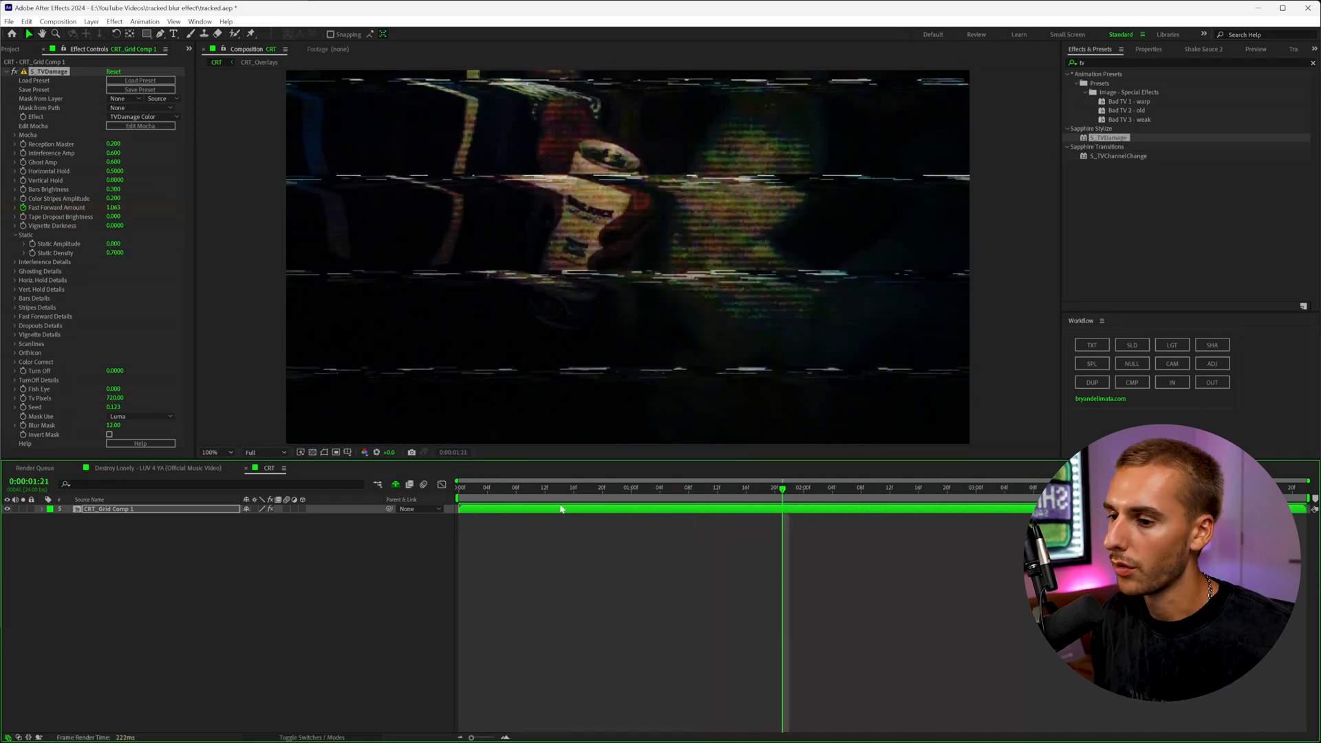
{"action": "left_click", "coordinate": [611, 487]}
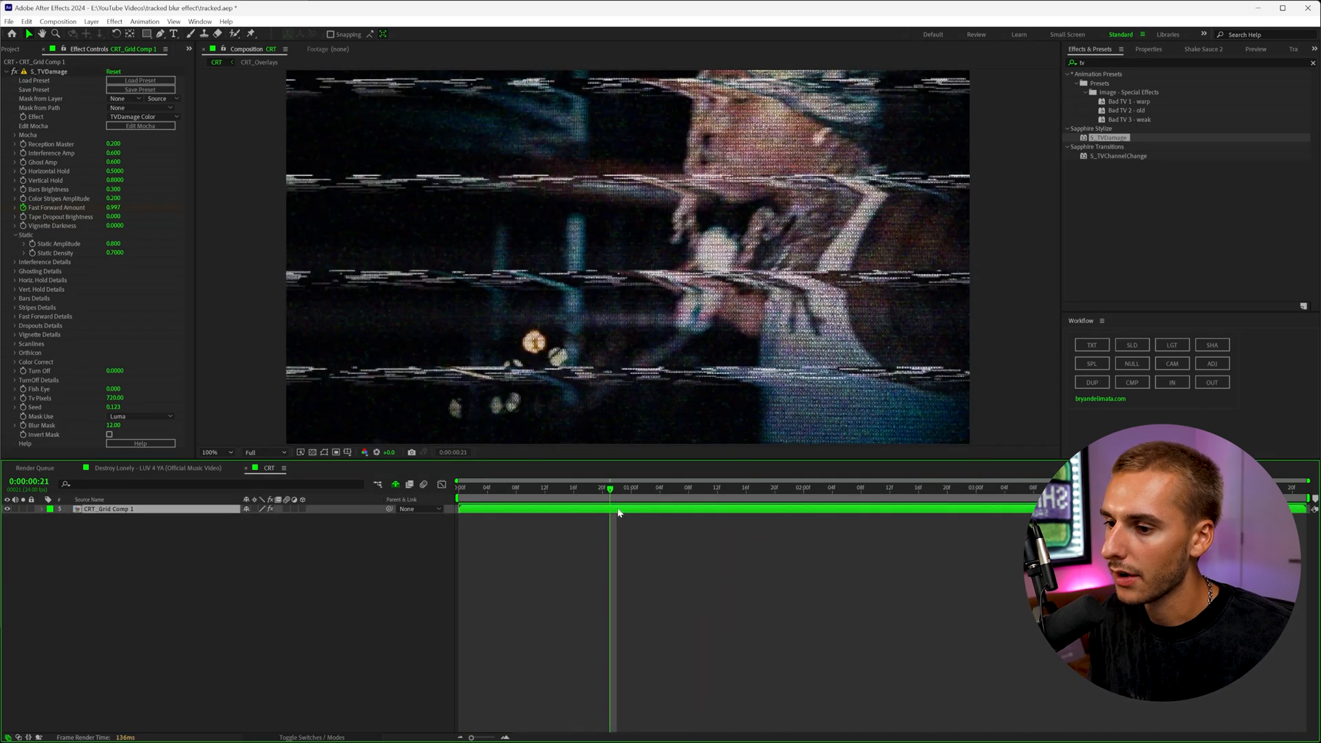
{"action": "right_click", "coordinate": [620, 514]}
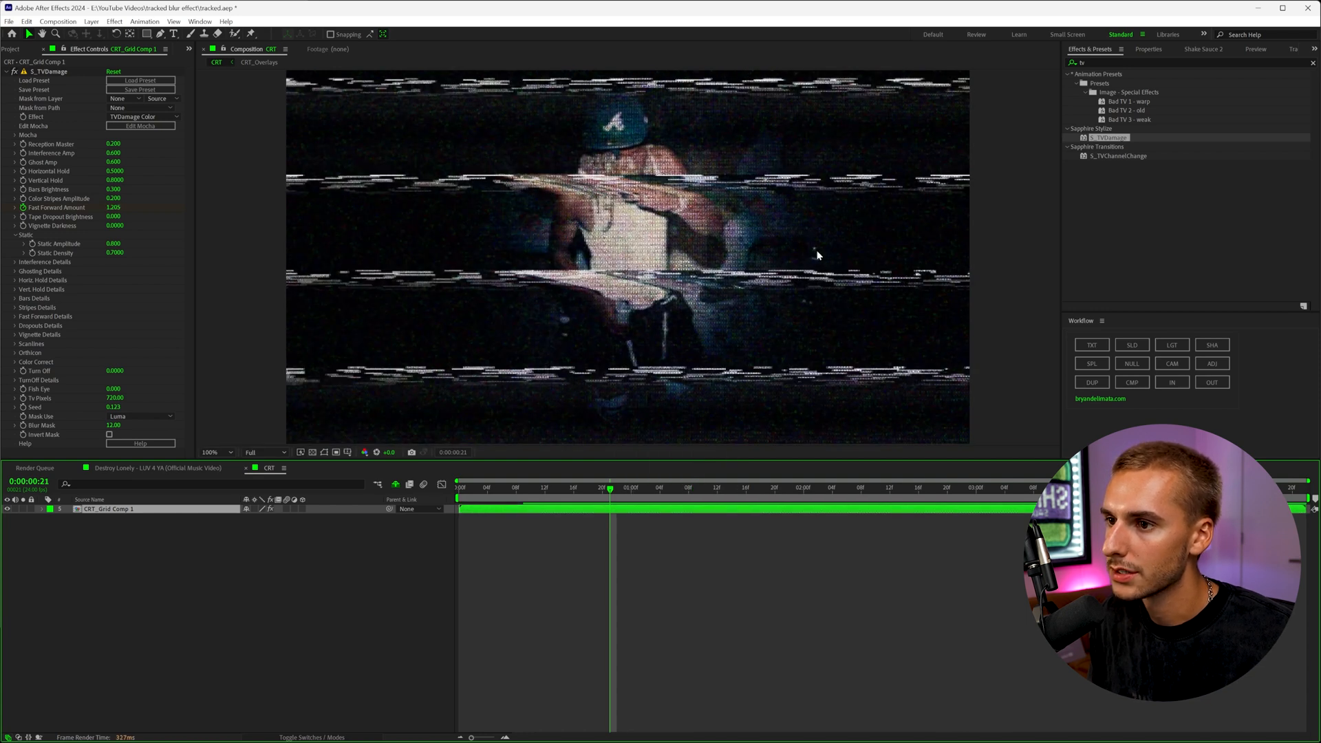
{"action": "mouse_move", "coordinate": [768, 276]}
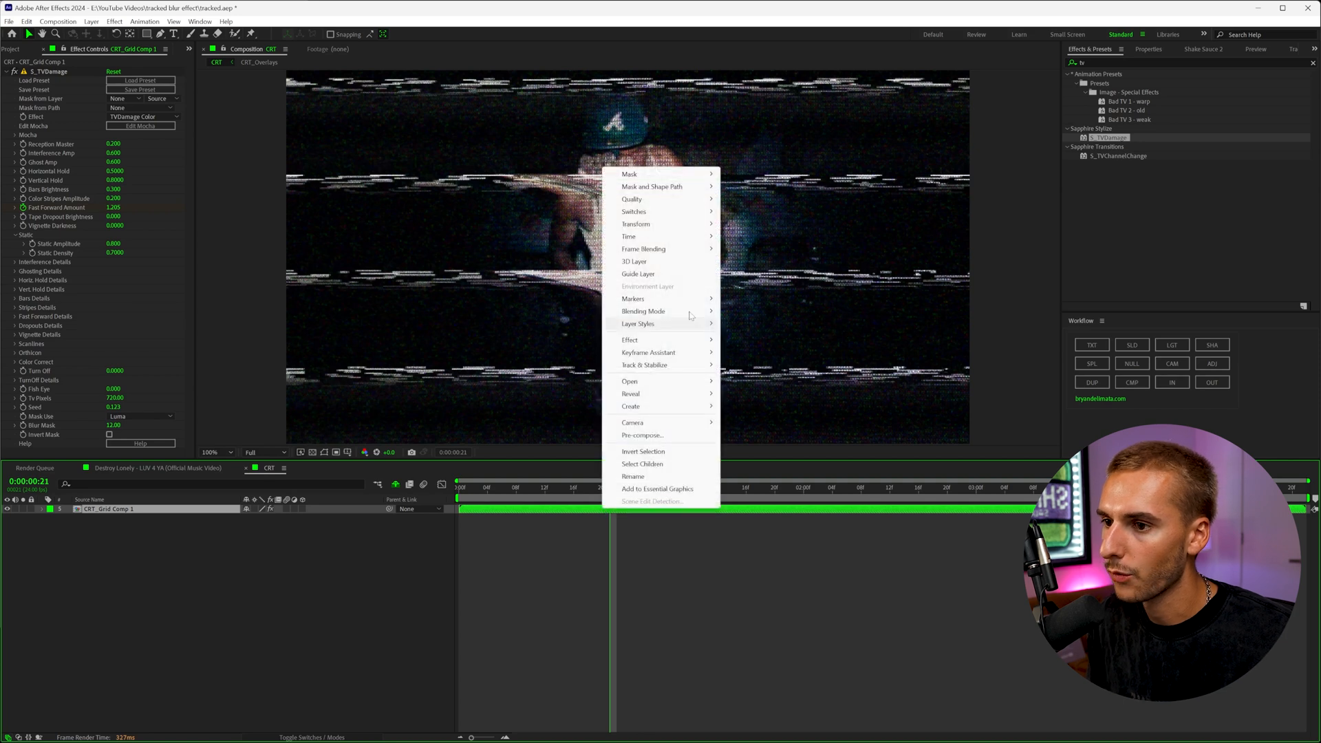
Enable Time Remapping on the CRT clip layer and adjust its Time Remap keyframes.
{"action": "left_click", "coordinate": [629, 236]}
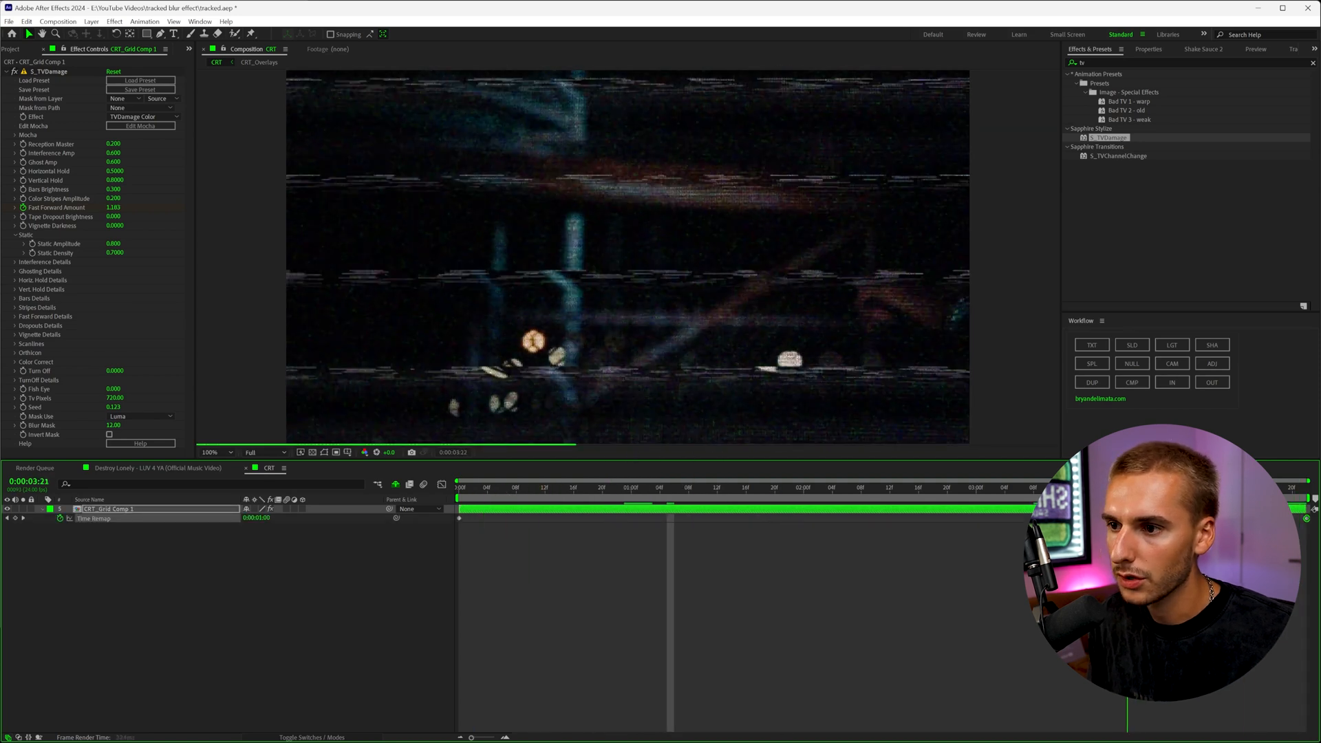
{"action": "left_click", "coordinate": [637, 487]}
{"action": "type", "text": "pos"}
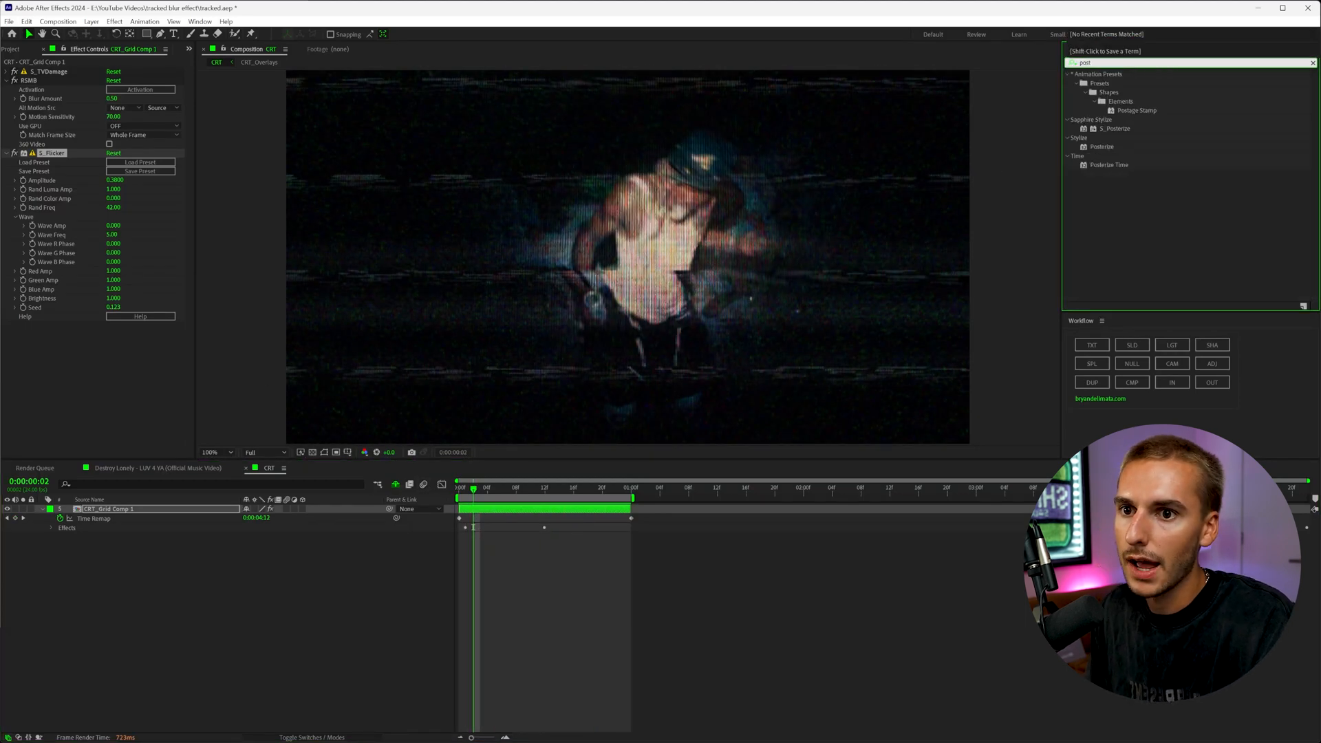
Add Posterize Time at 10 frames per second and preview the choppier playback.
{"action": "double_click", "coordinate": [1109, 164]}
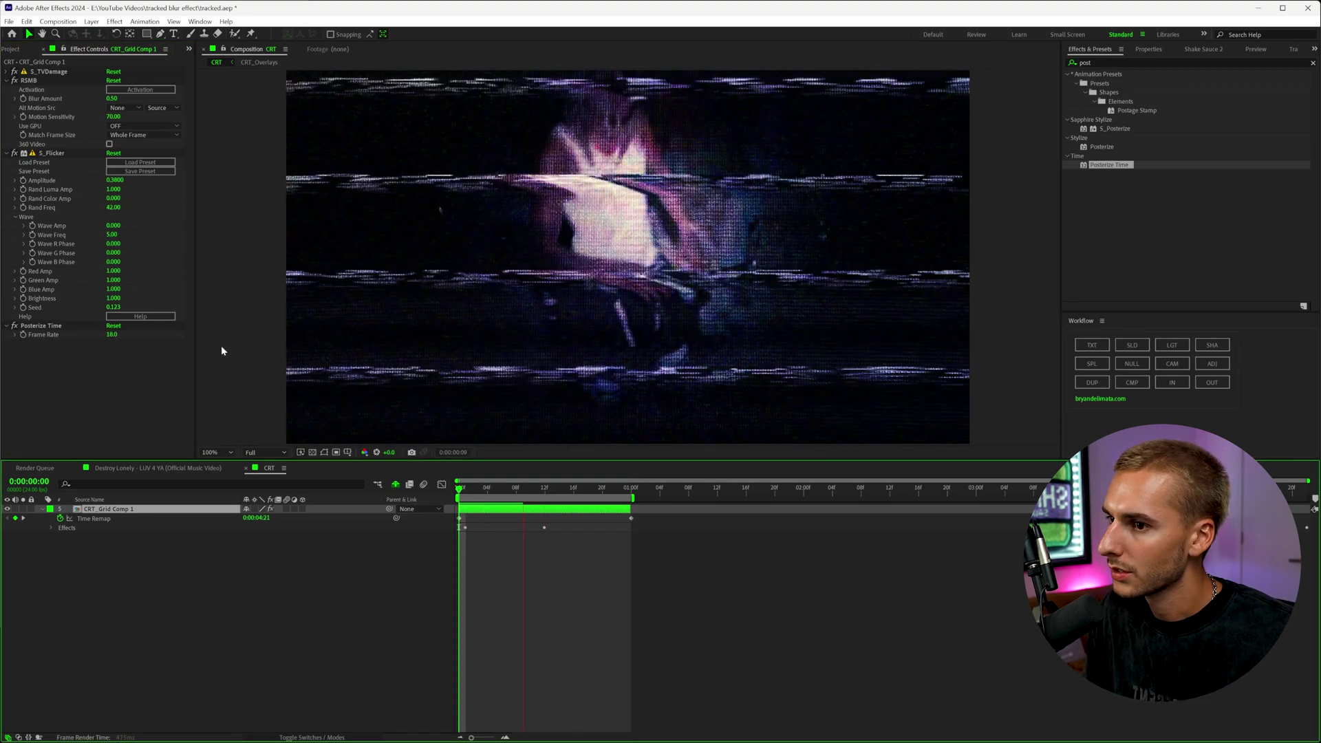
{"action": "left_click", "coordinate": [604, 488]}
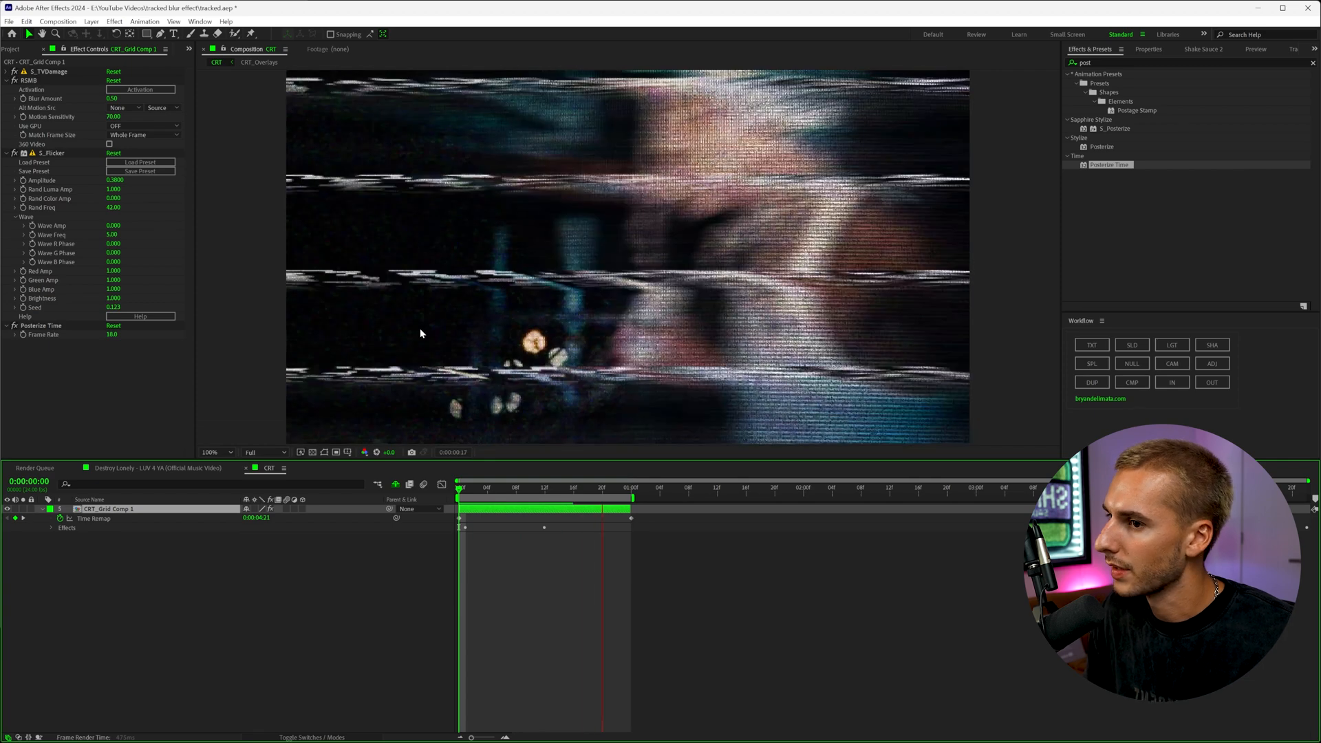
{"action": "left_click", "coordinate": [485, 487]}
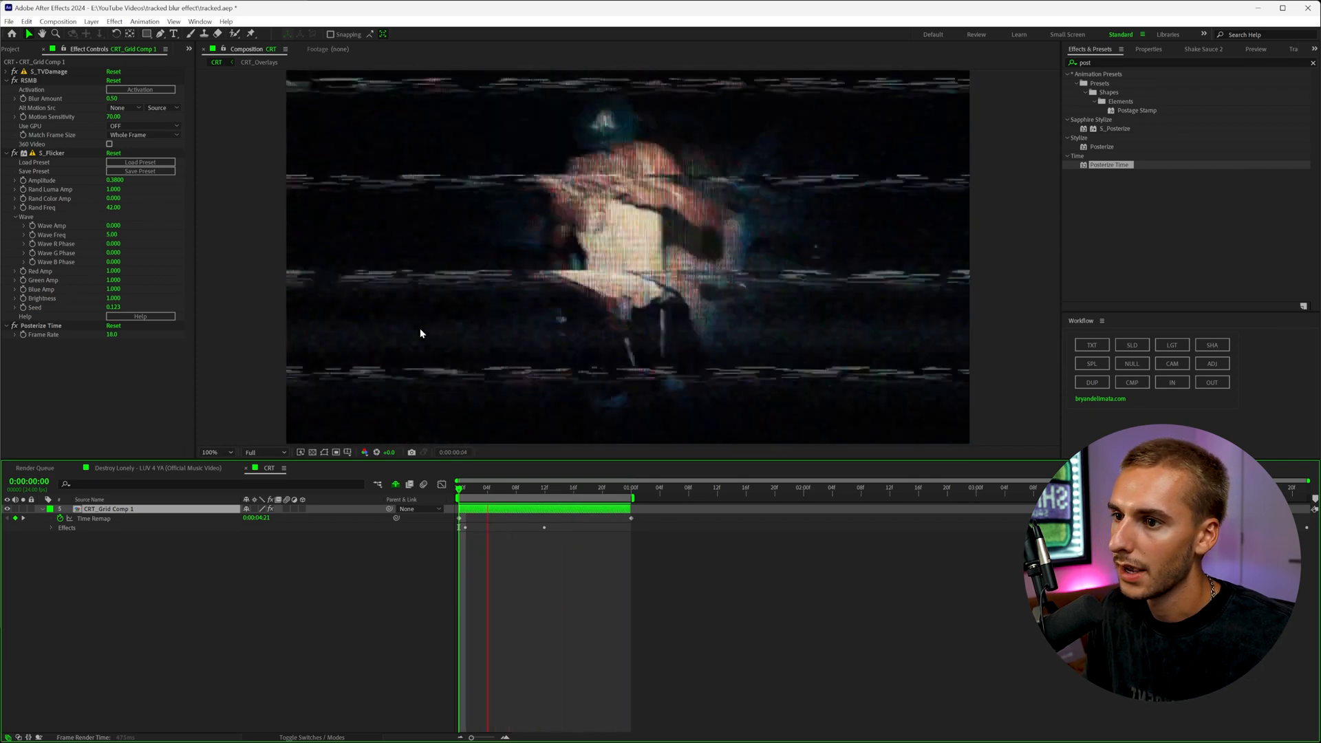